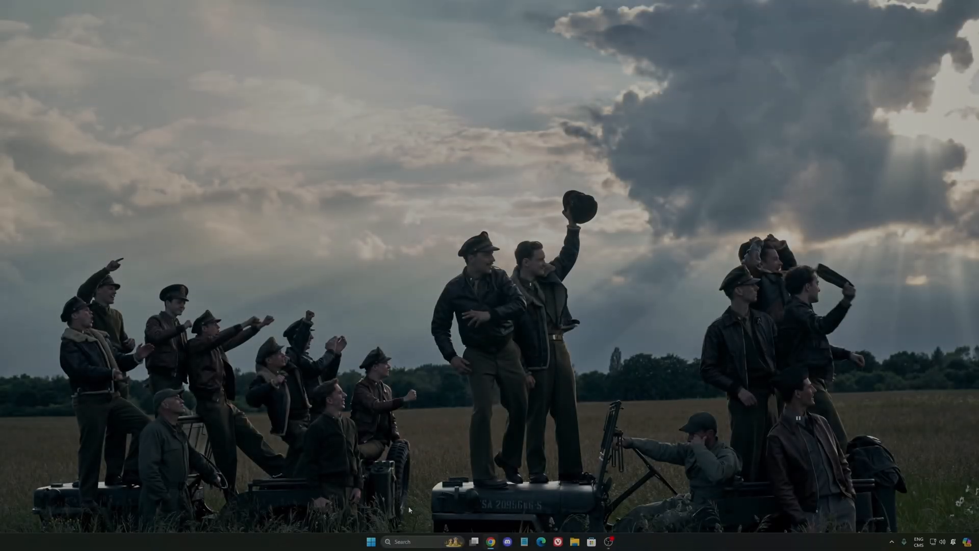
Step: Search for Settings and open the Gaming settings to disable controller access to Game Bar
type("seti")
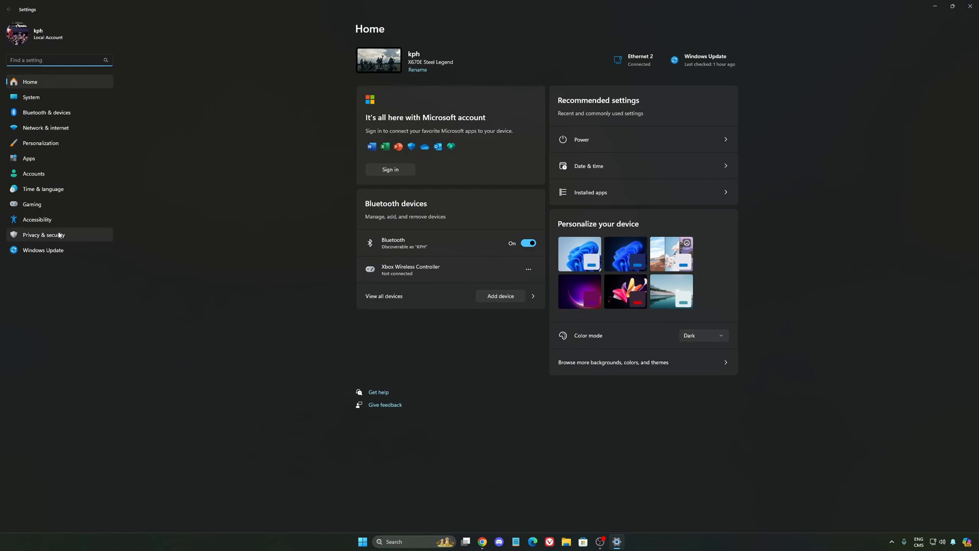
left_click(31, 205)
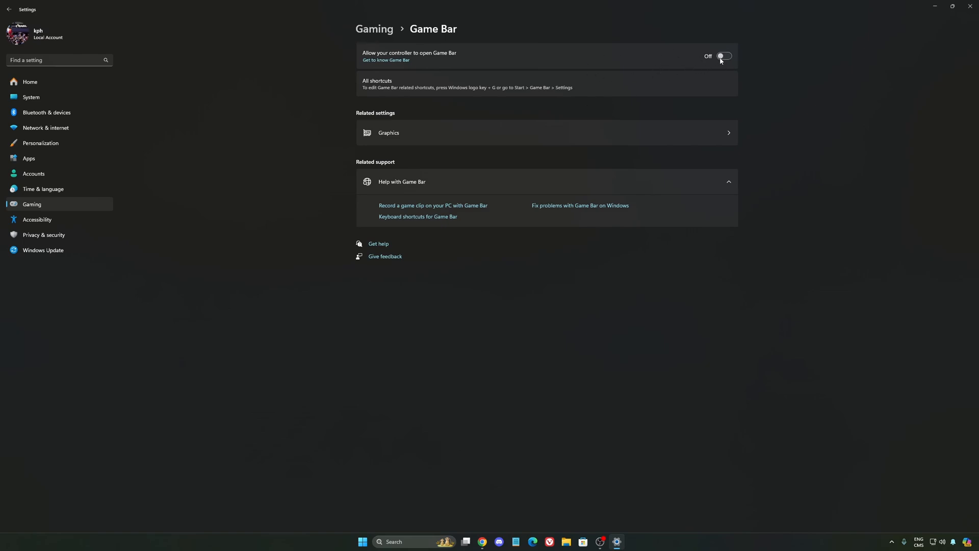
mouse_move(423, 67)
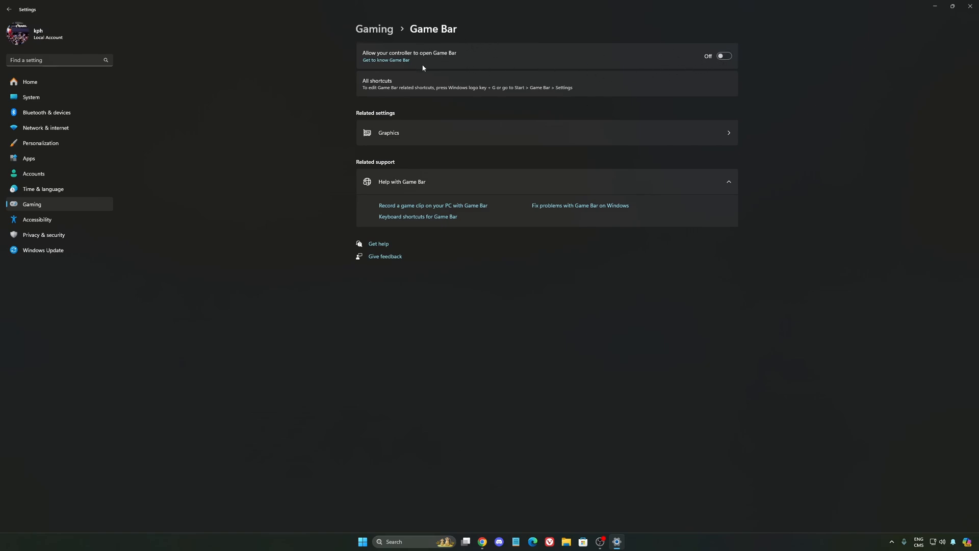
mouse_move(475, 75)
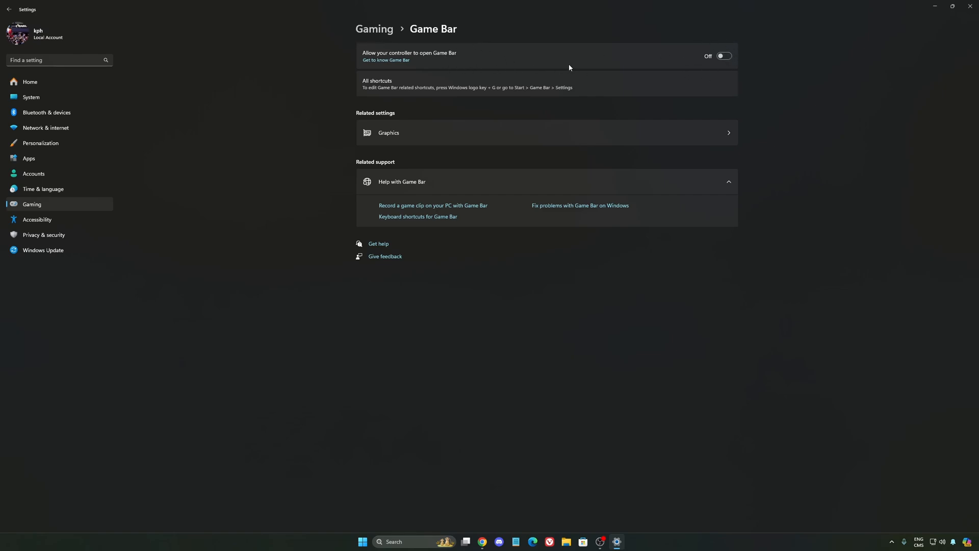
mouse_move(687, 78)
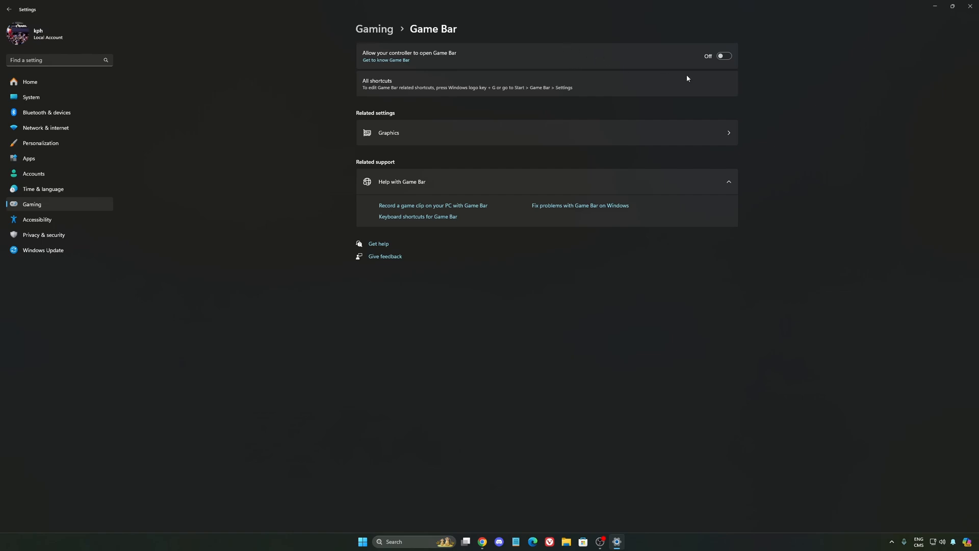
mouse_move(554, 94)
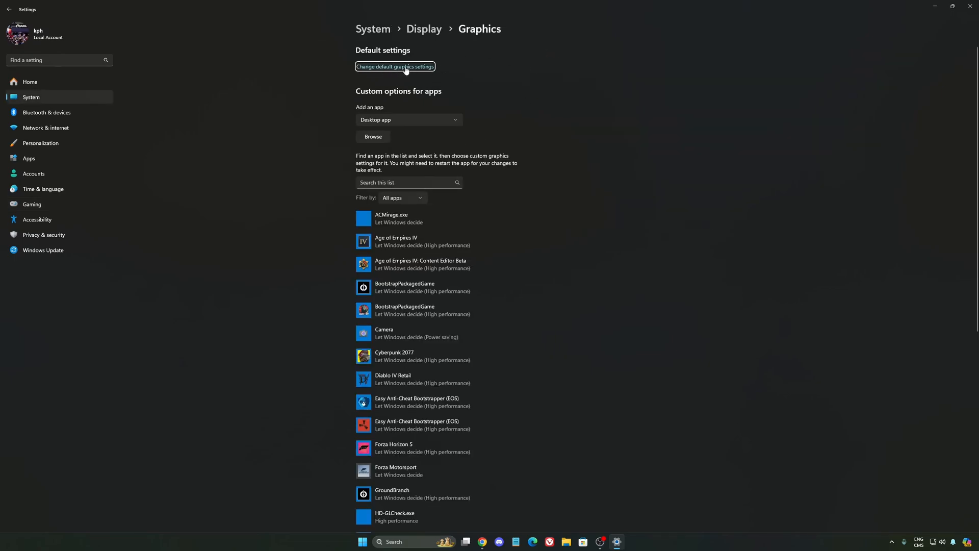
Step: Check default graphics settings with GPU scheduling on, then return to Gaming settings
left_click(395, 67)
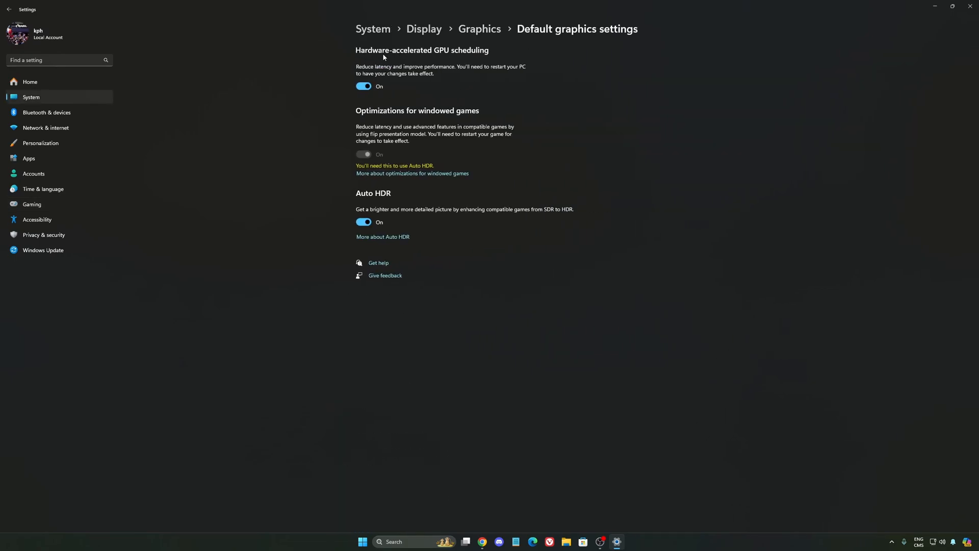
mouse_move(460, 55)
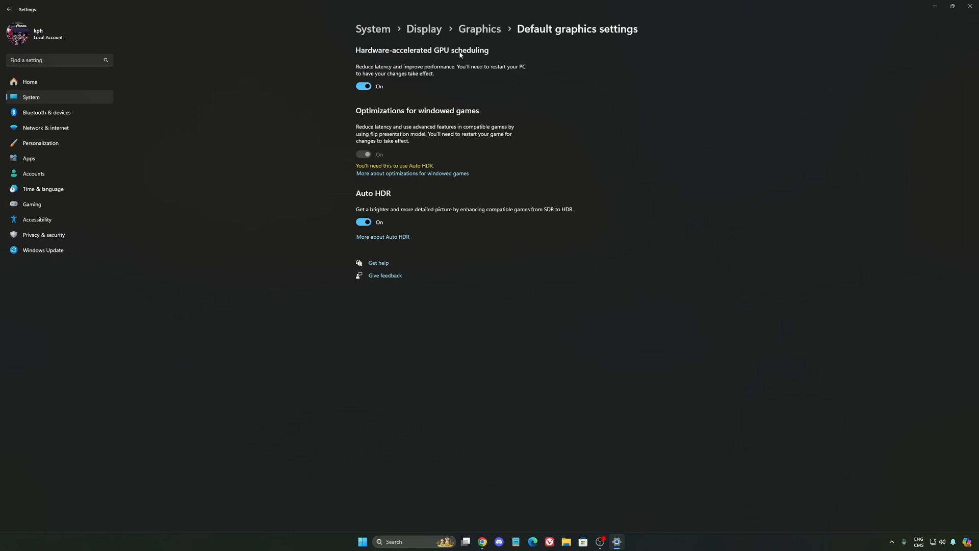
mouse_move(411, 70)
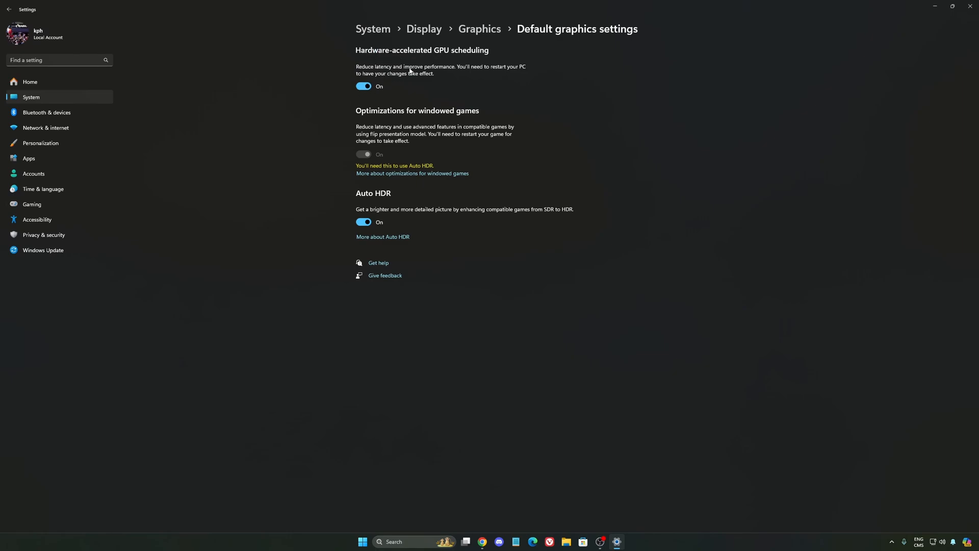
mouse_move(50, 204)
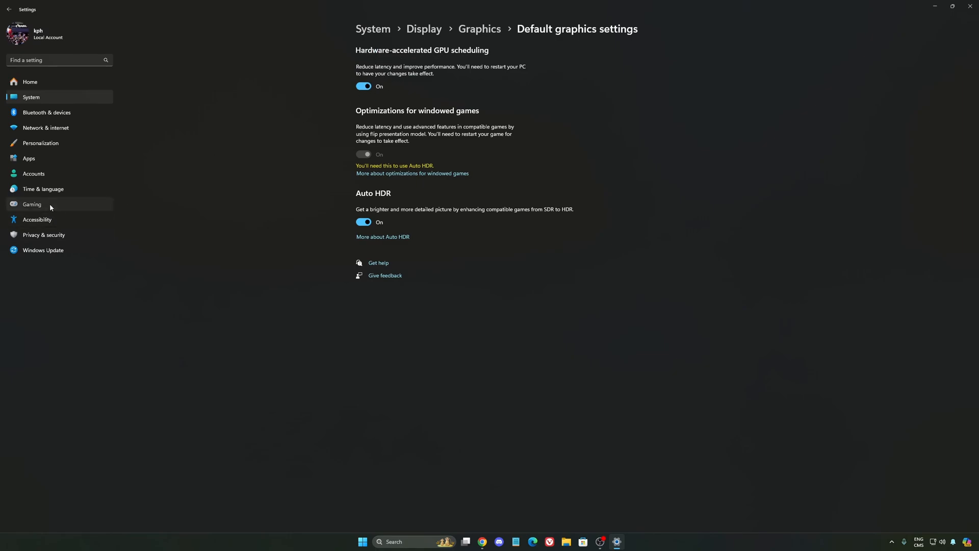
left_click(31, 204)
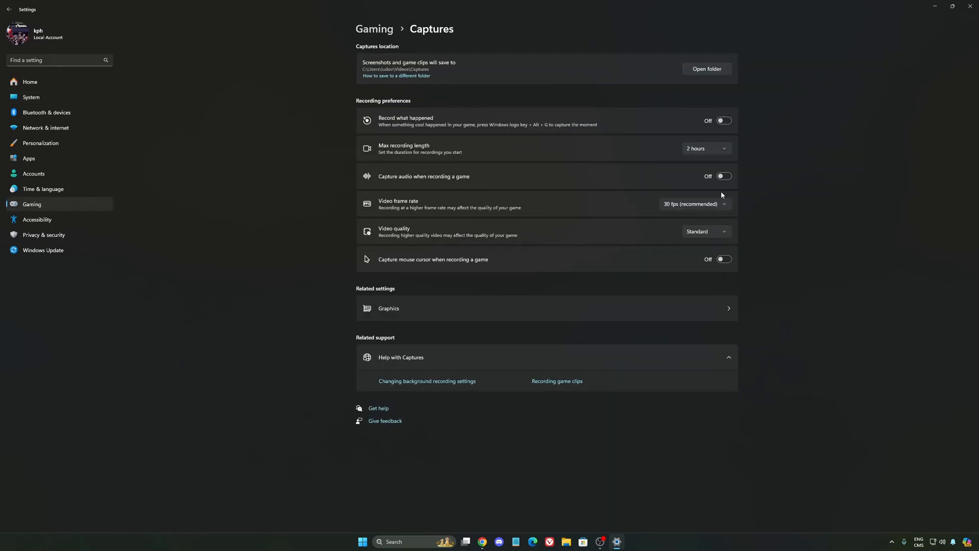
mouse_move(587, 100)
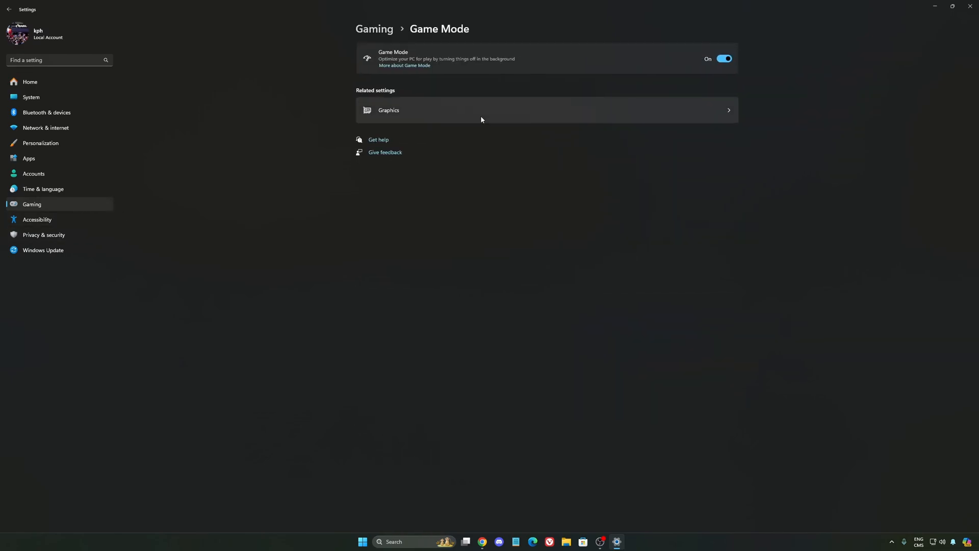
mouse_move(478, 39)
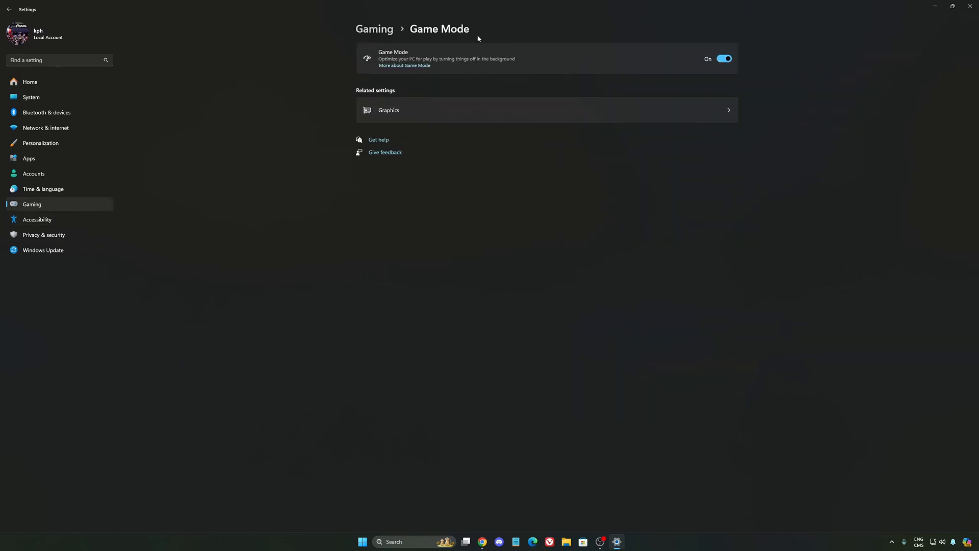
mouse_move(578, 68)
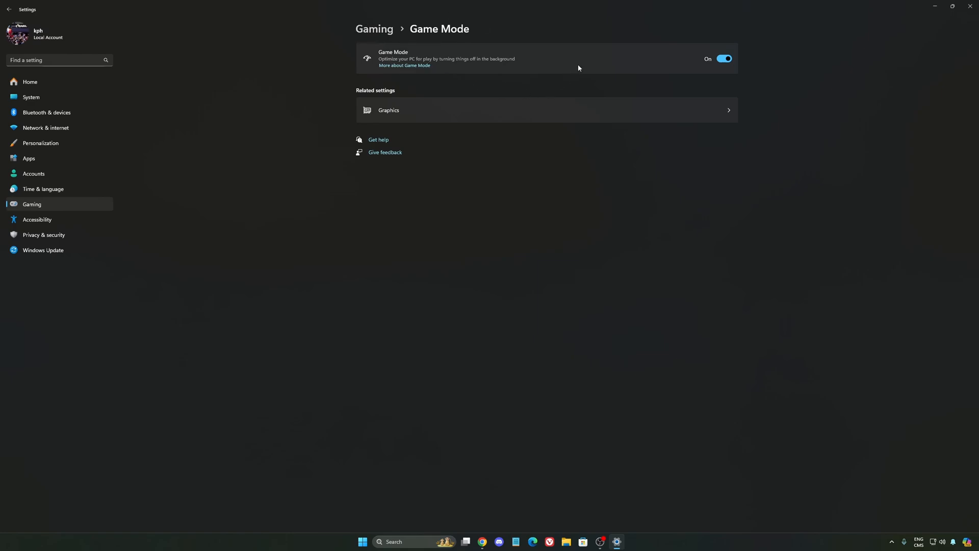
mouse_move(406, 51)
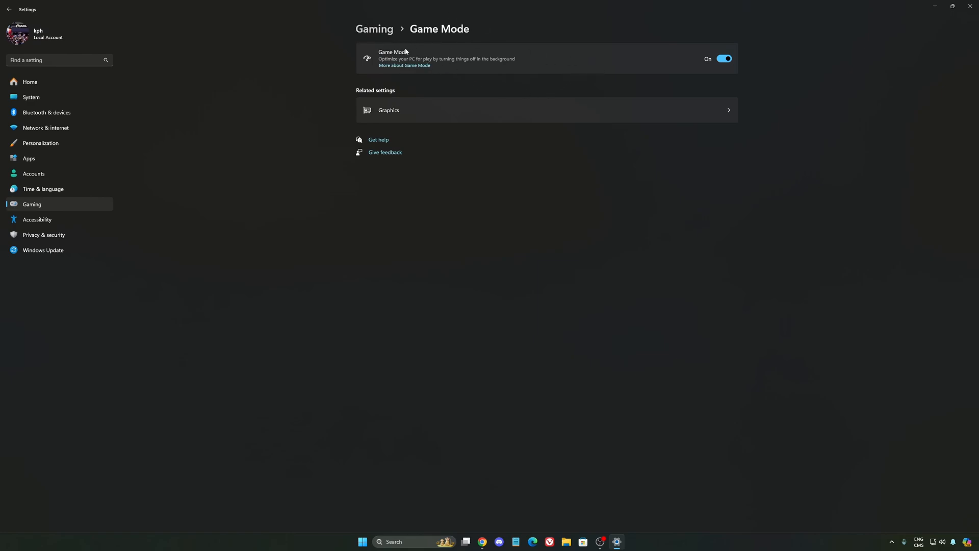
mouse_move(384, 52)
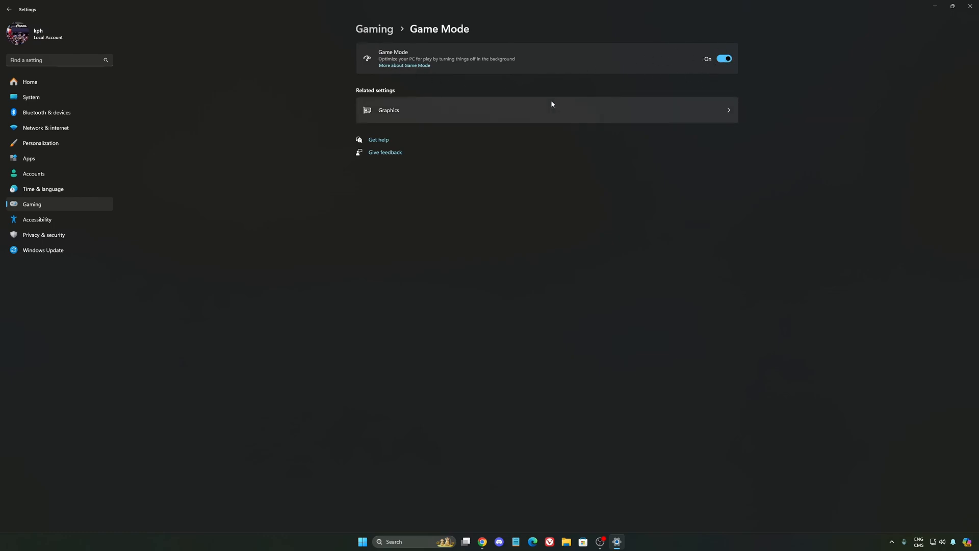
mouse_move(495, 89)
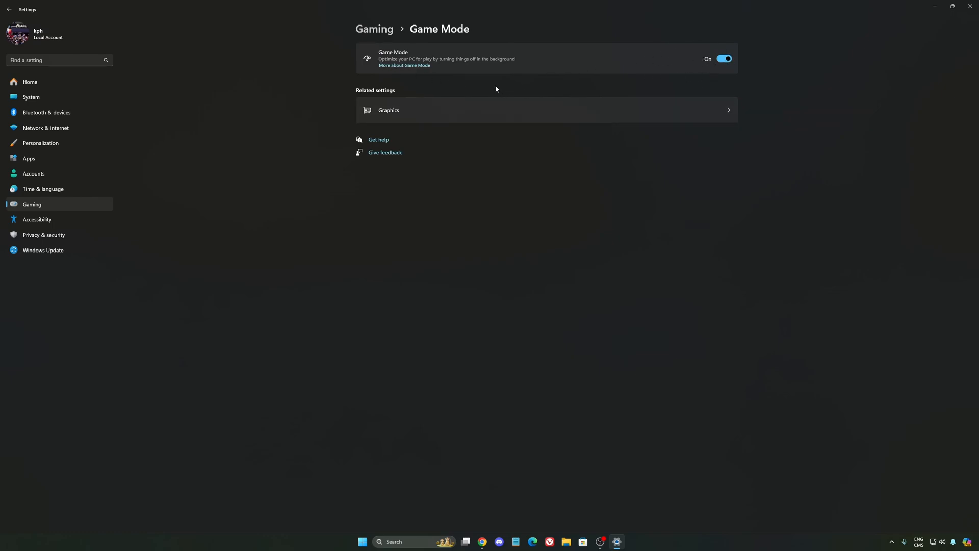
mouse_move(508, 75)
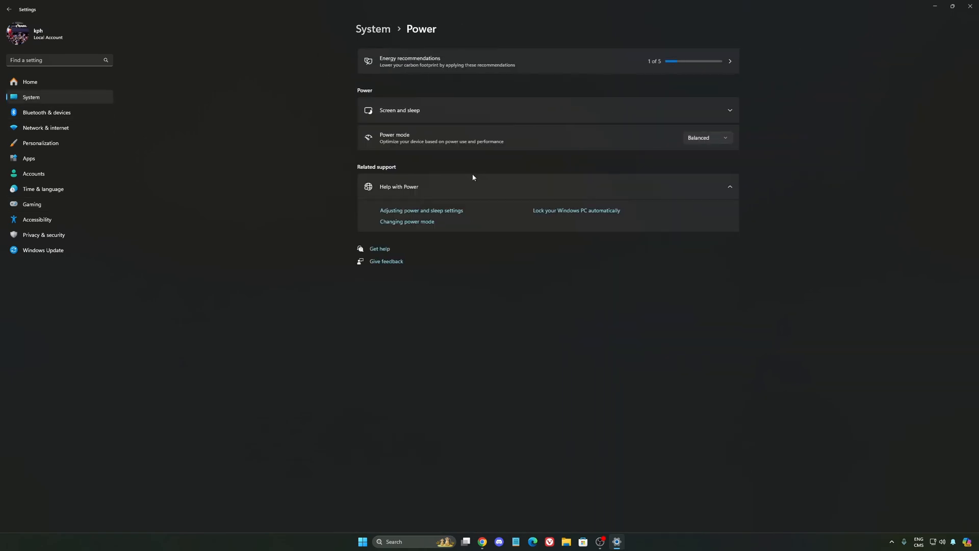
Step: View the power mode options twice, leaving power mode on Balanced
left_click(706, 137)
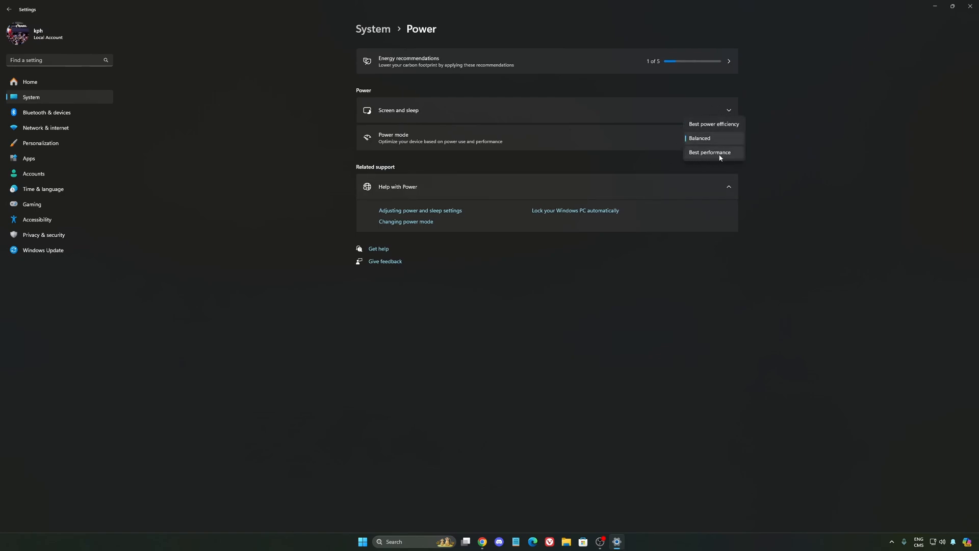
left_click(699, 138)
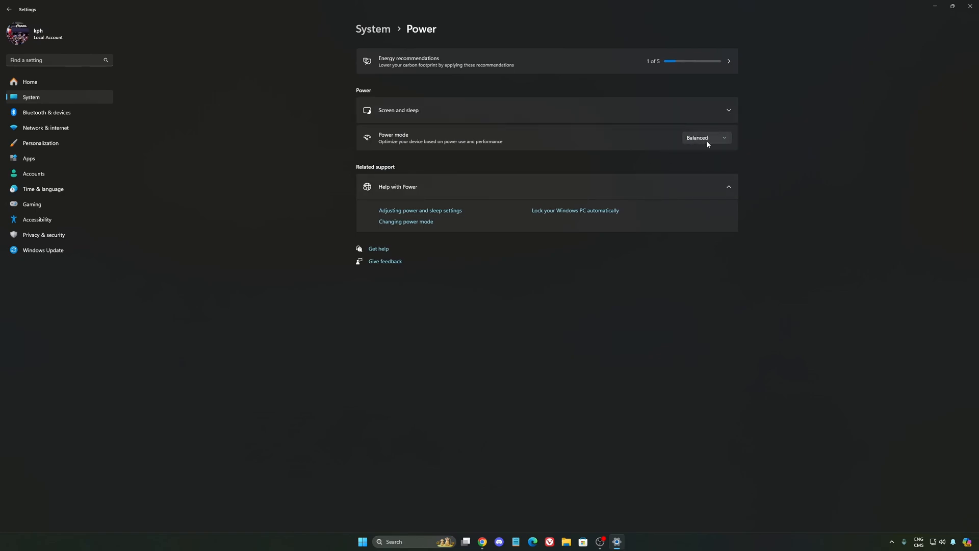
mouse_move(695, 142)
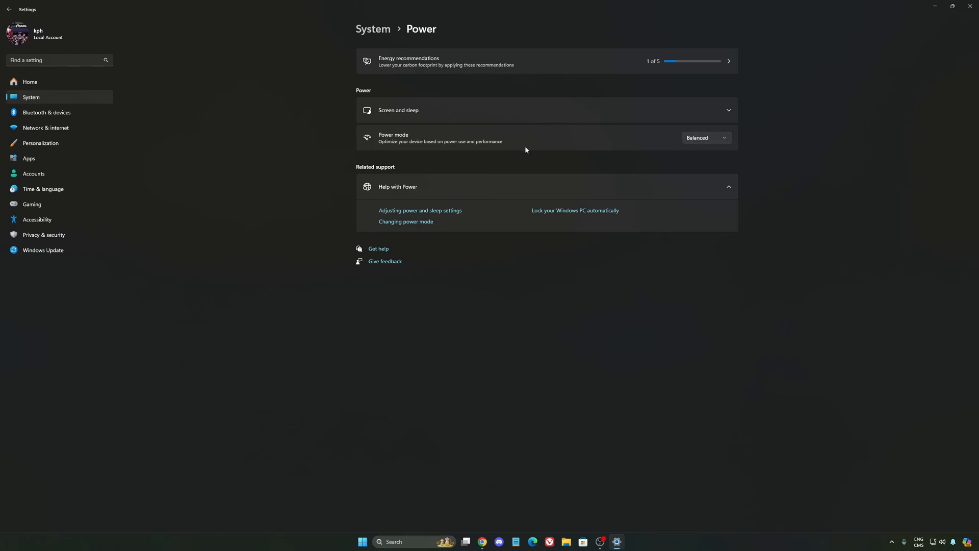
left_click(705, 137)
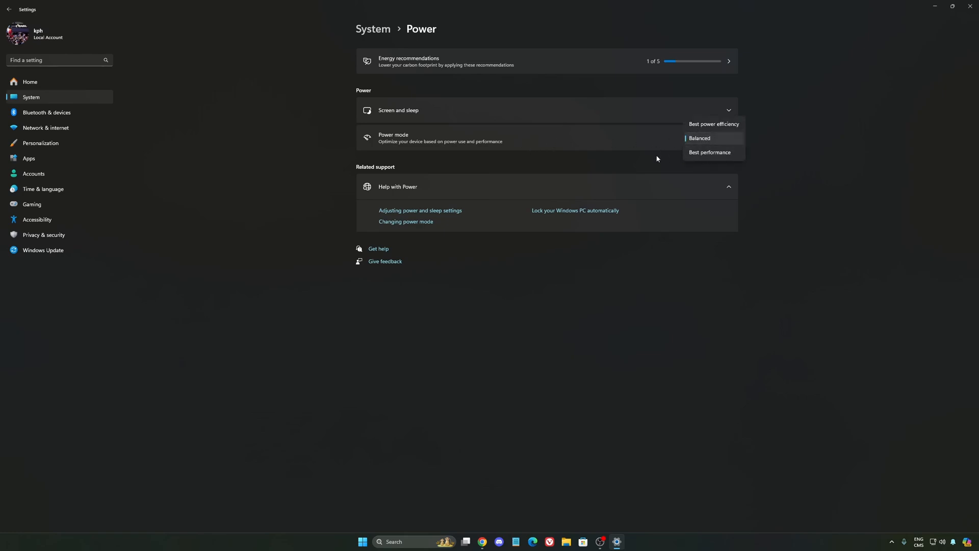
left_click(699, 138)
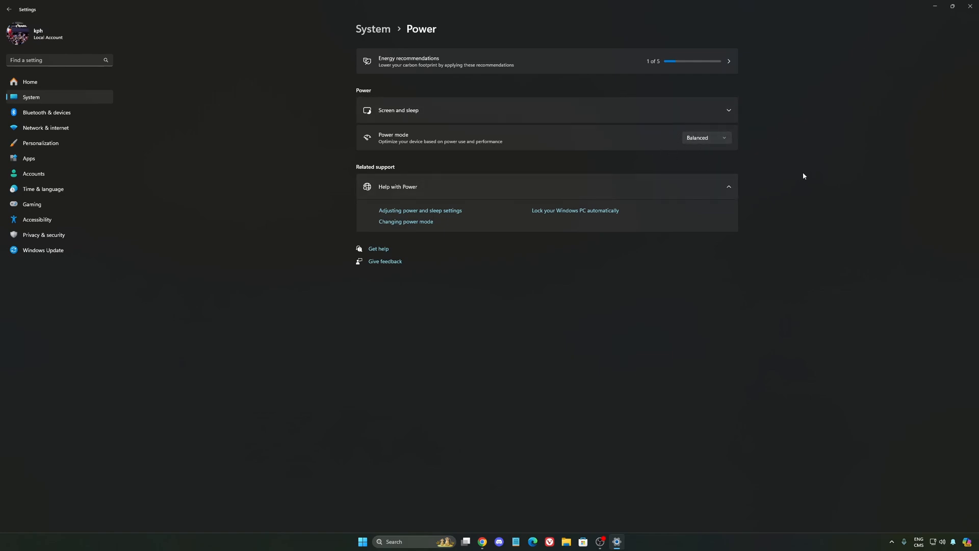
mouse_move(54, 84)
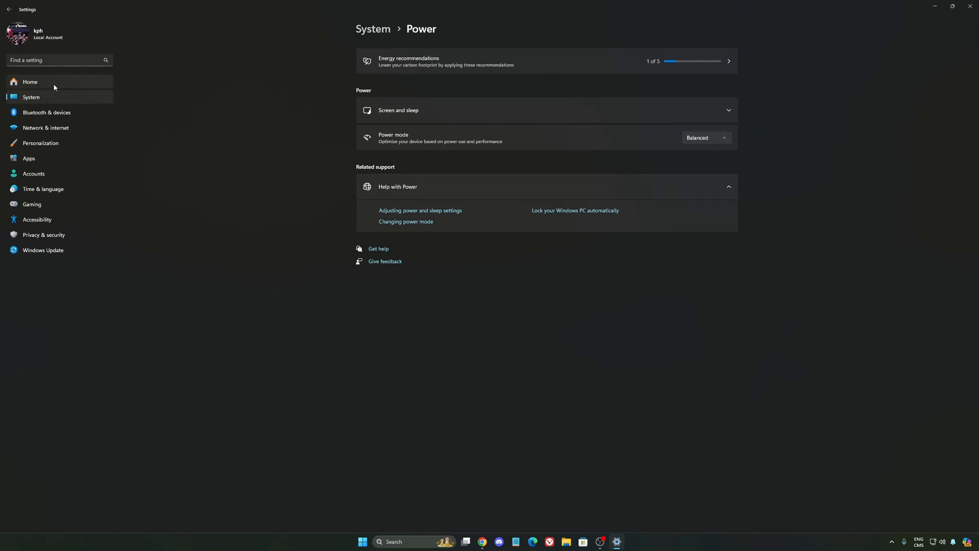
Step: Go to the Settings home page and view Windows Update status
left_click(29, 81)
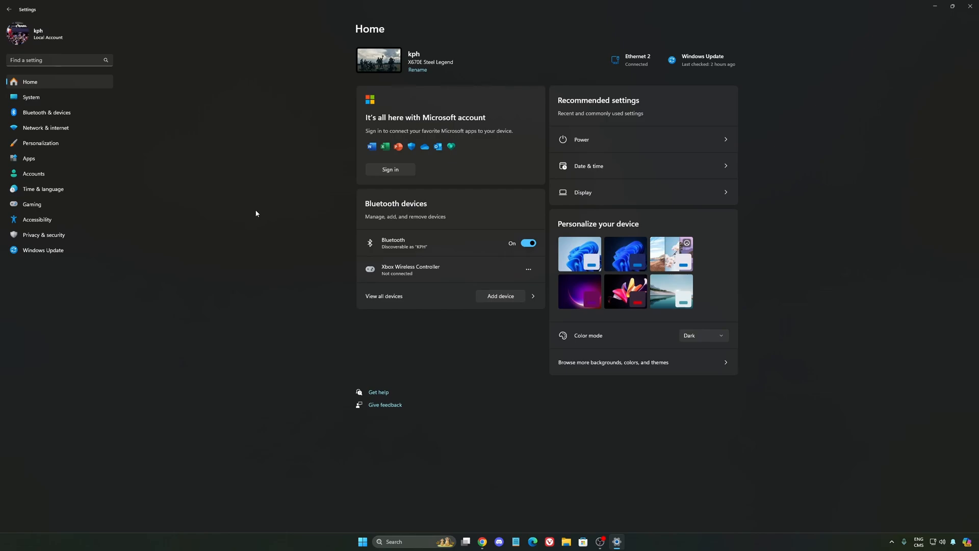
left_click(43, 251)
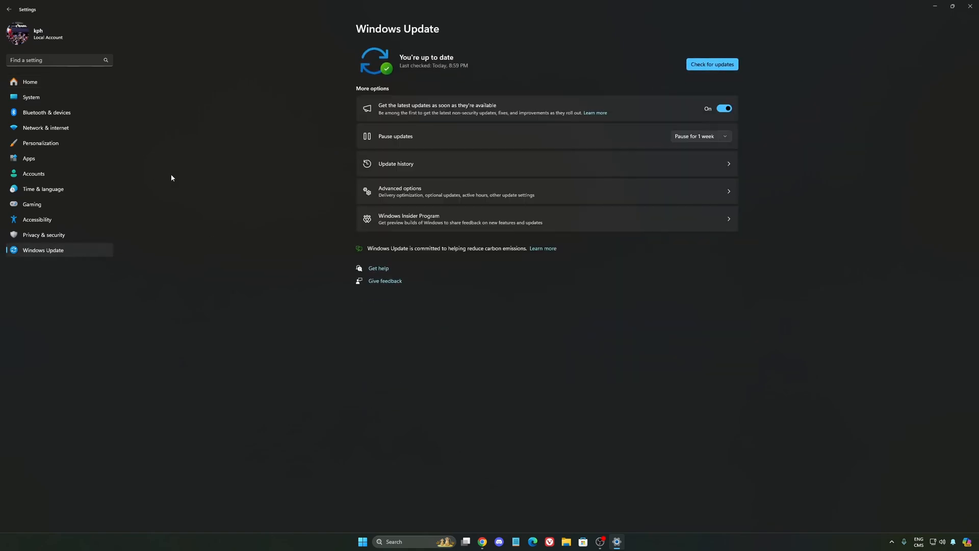
mouse_move(479, 55)
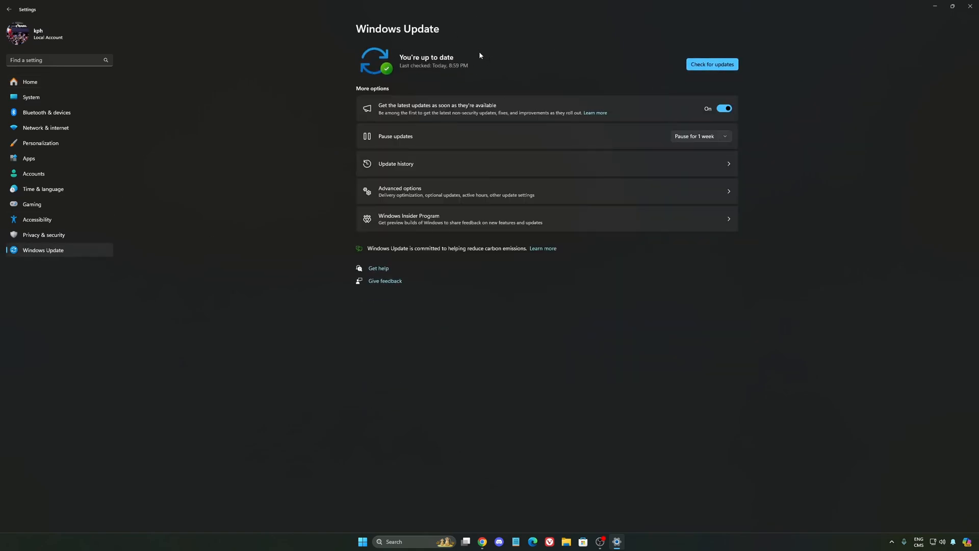
mouse_move(536, 100)
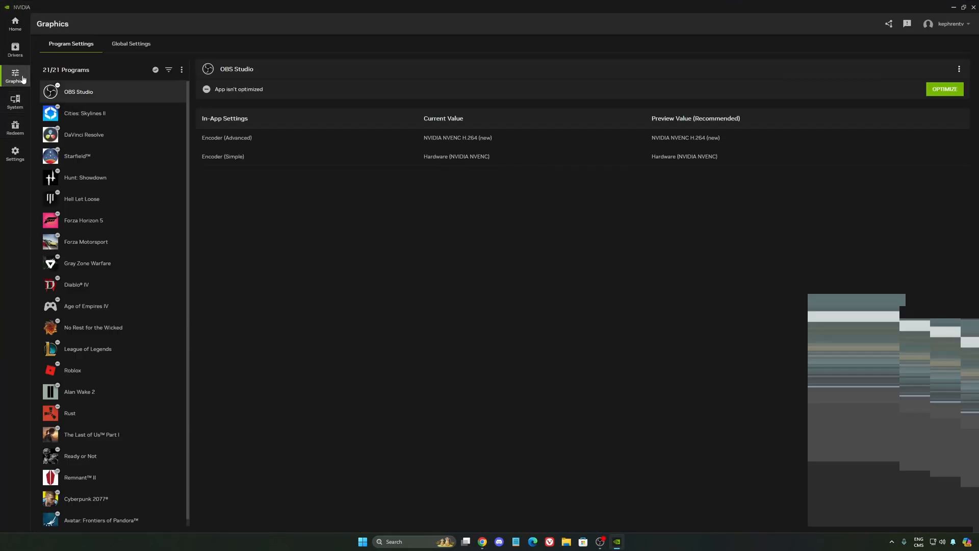
Step: Turn off the NVIDIA overlay in NVIDIA App settings
left_click(15, 154)
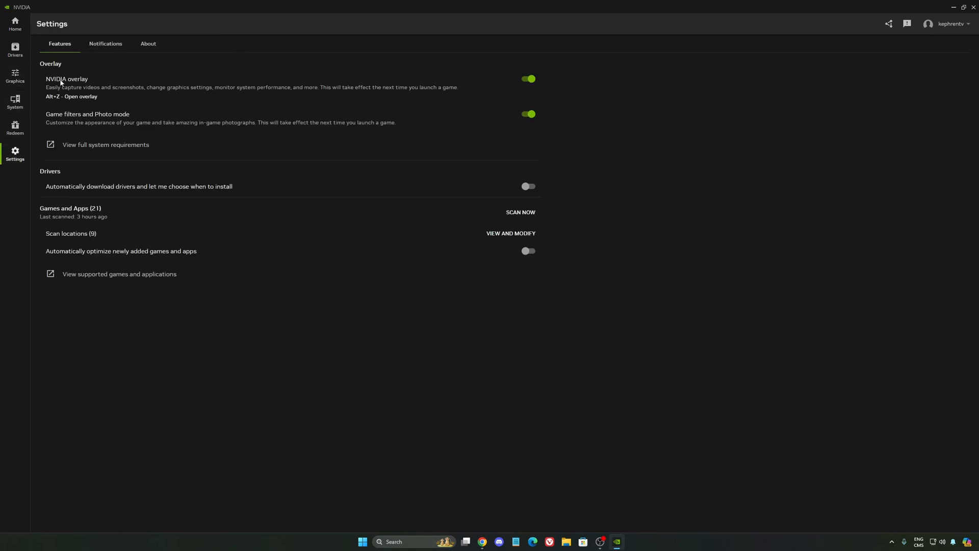
left_click(528, 78)
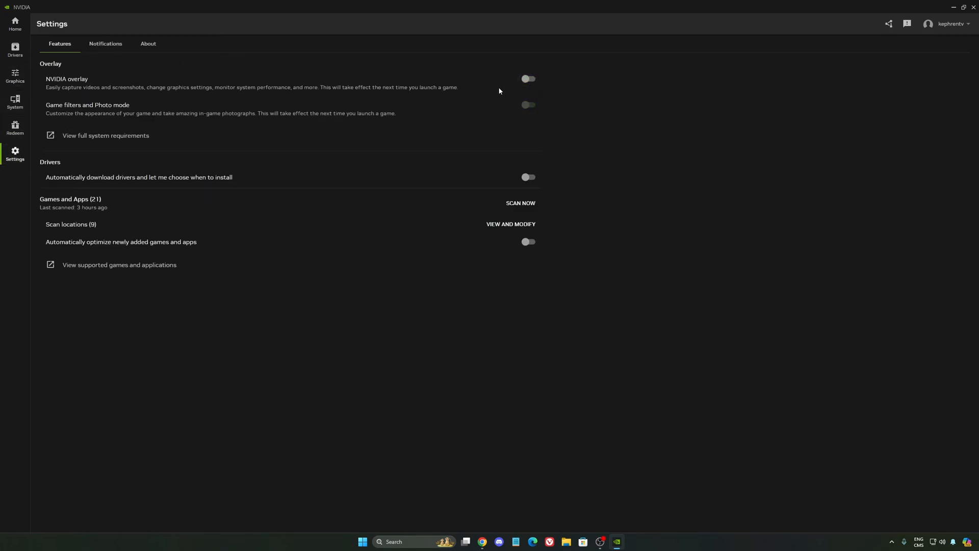
mouse_move(584, 81)
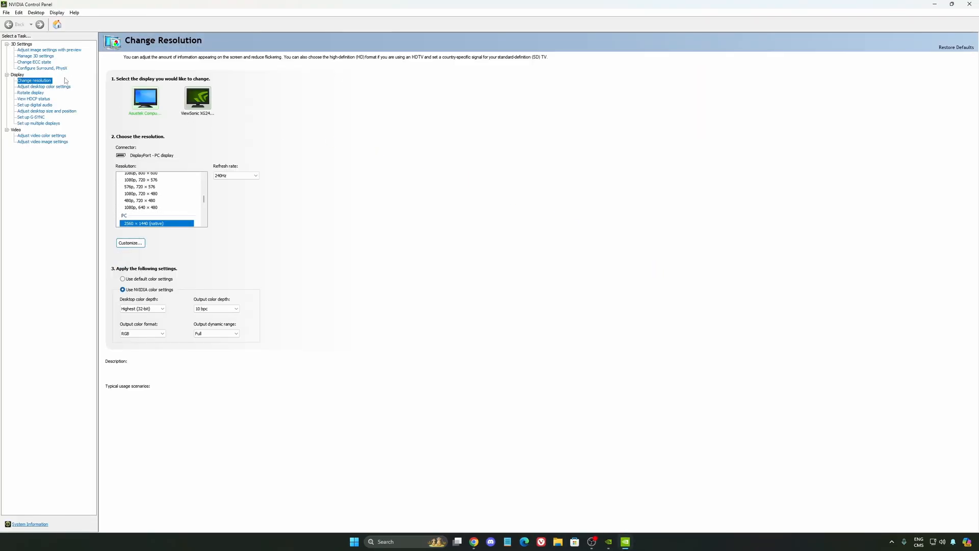
Step: In Manage 3D settings, keep power management at Normal and shader cache at 100 GB
left_click(36, 55)
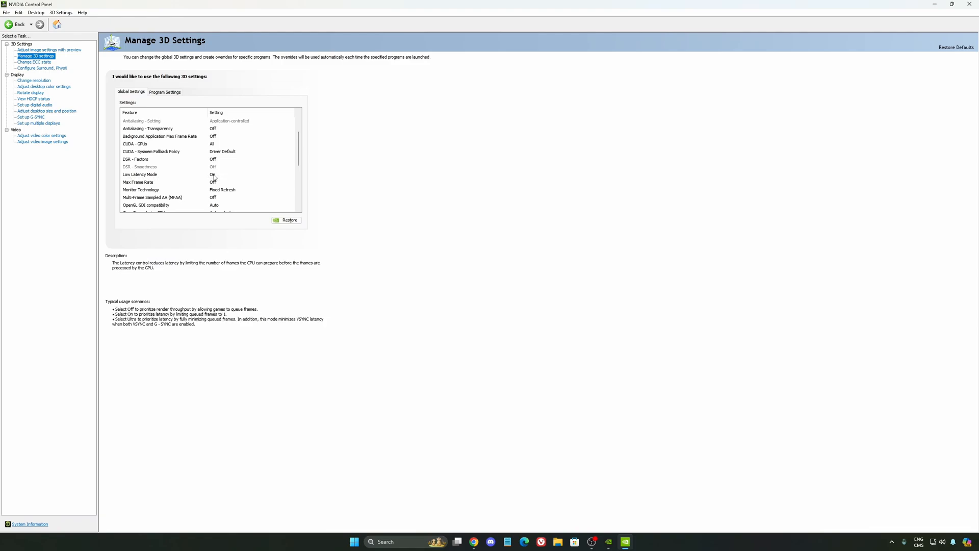
scroll("down", 3)
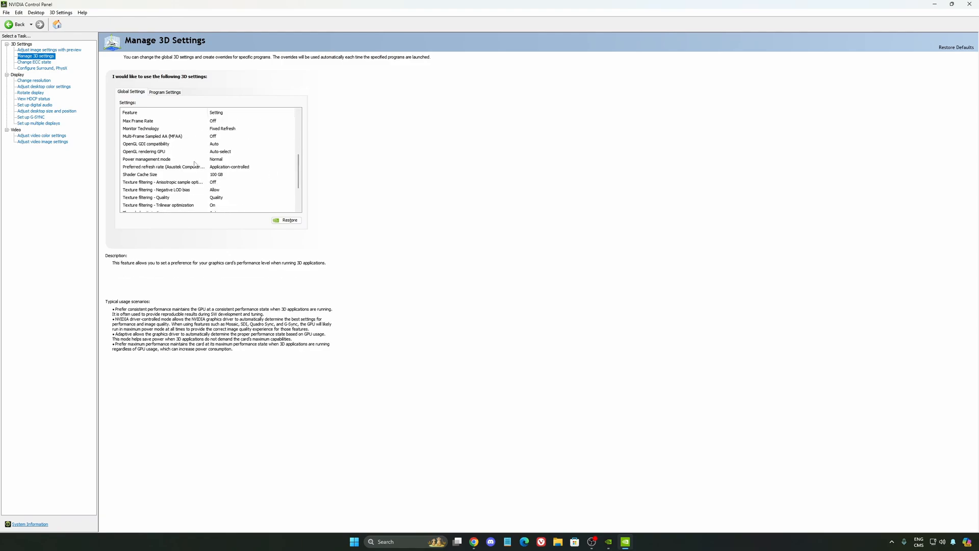
left_click(250, 158)
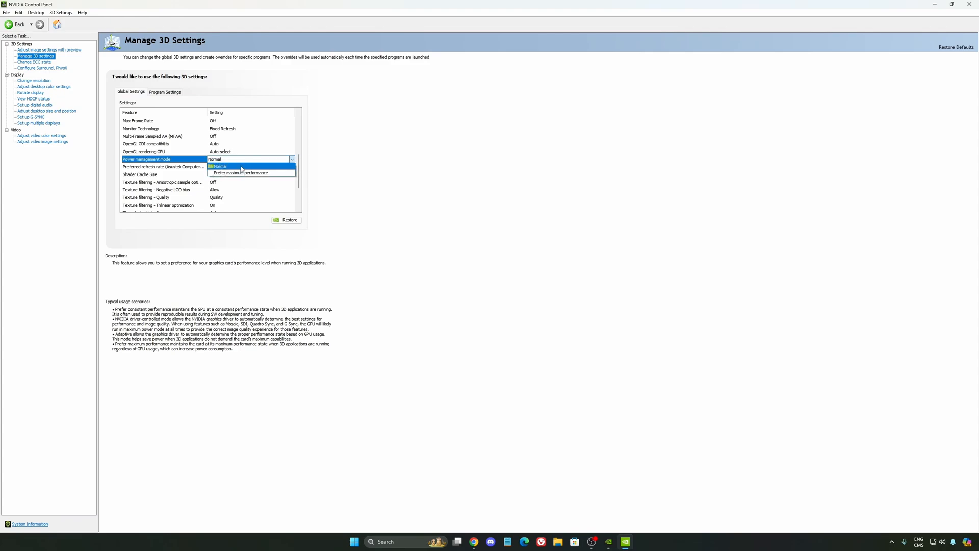
mouse_move(247, 173)
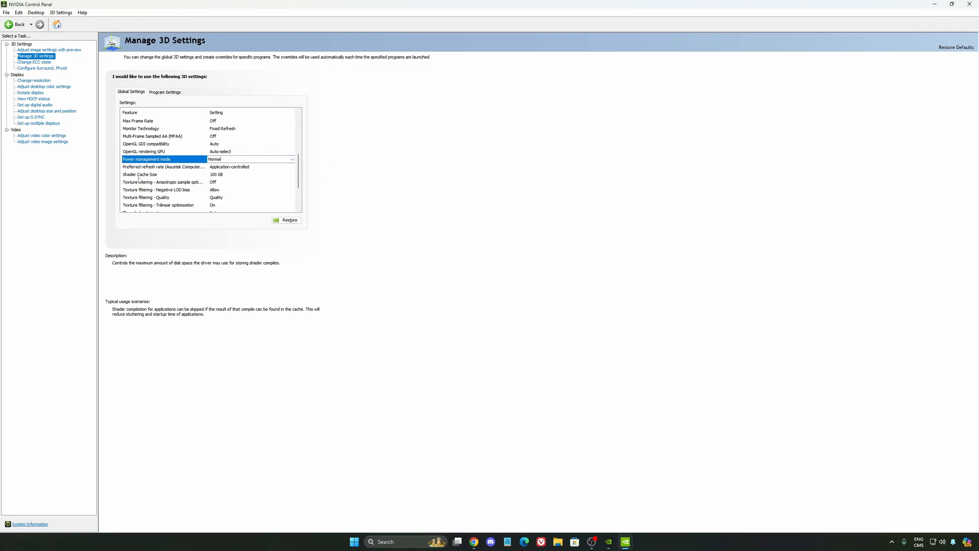
left_click(187, 175)
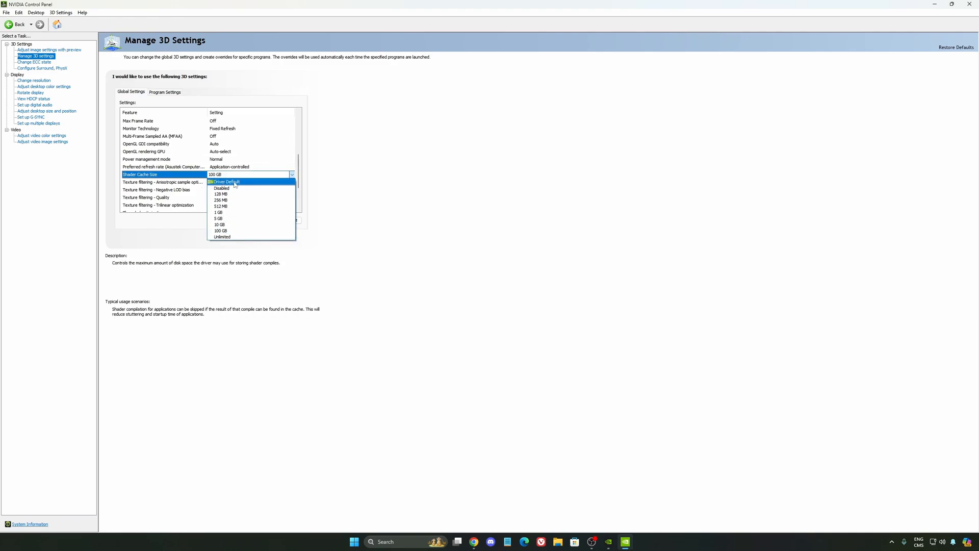
mouse_move(233, 225)
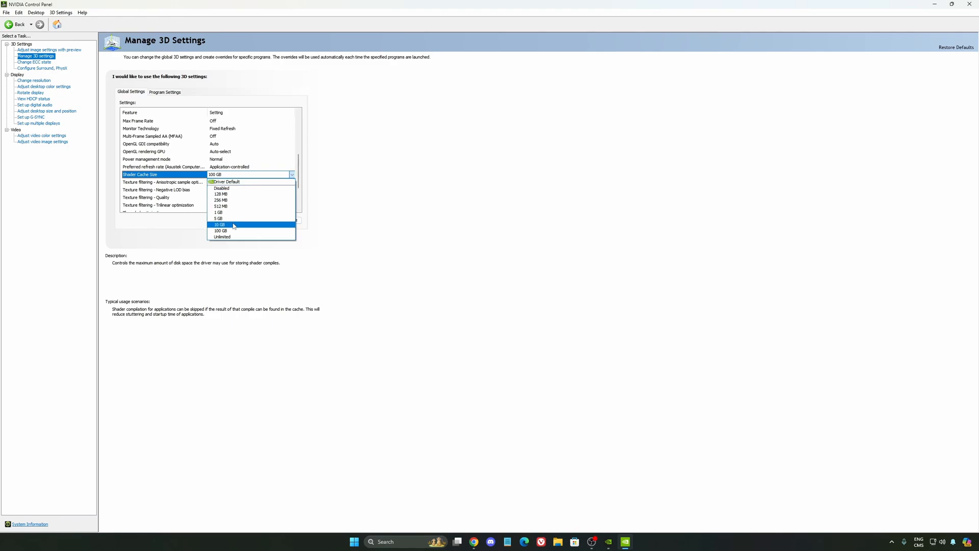
mouse_move(226, 232)
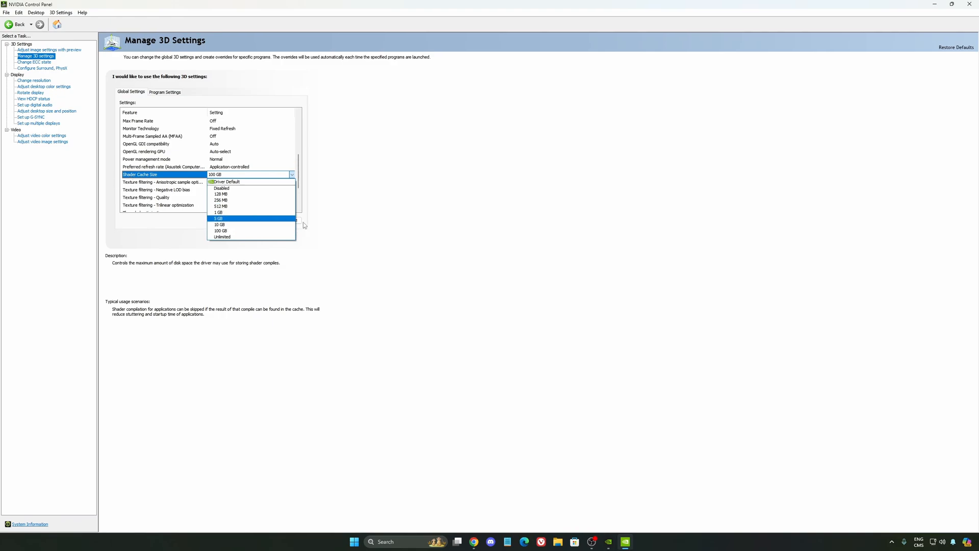
mouse_move(264, 230)
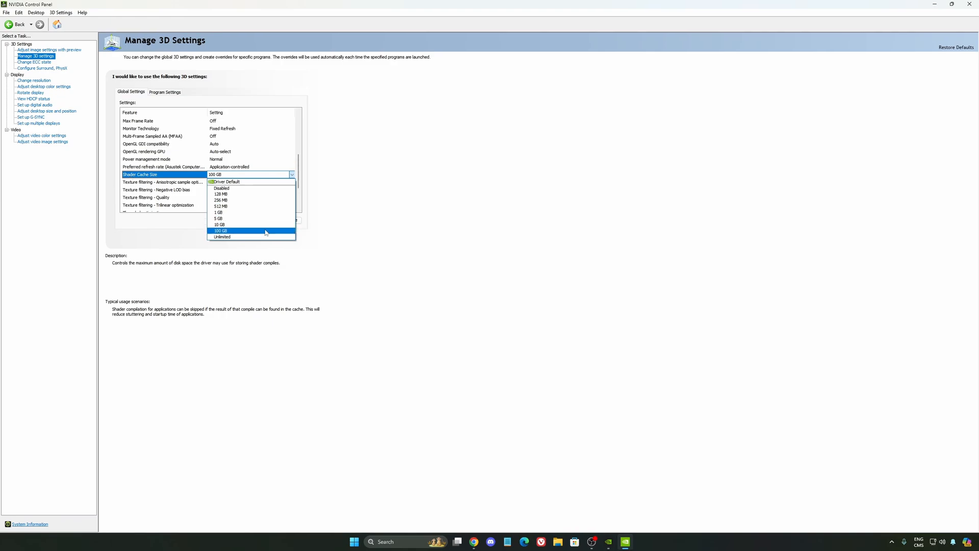
mouse_move(246, 232)
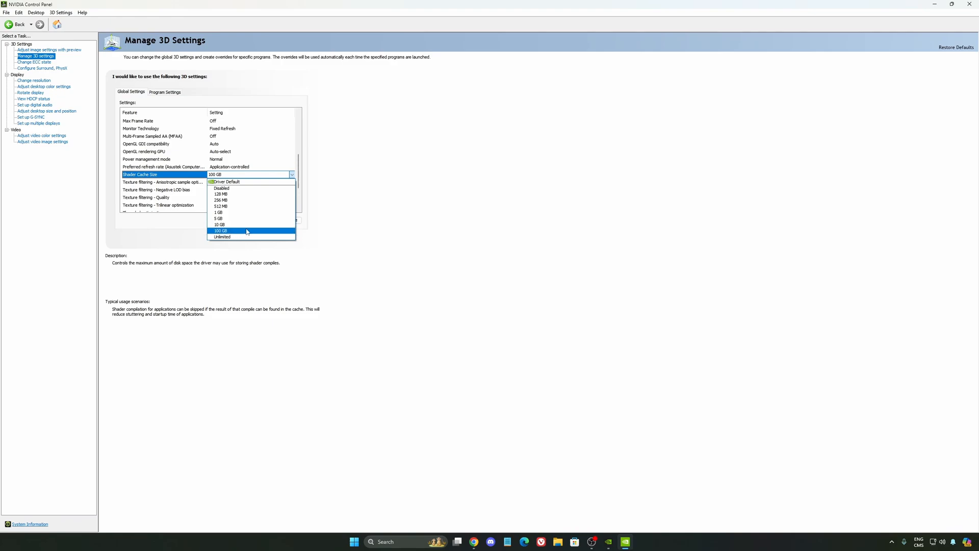
left_click(221, 231)
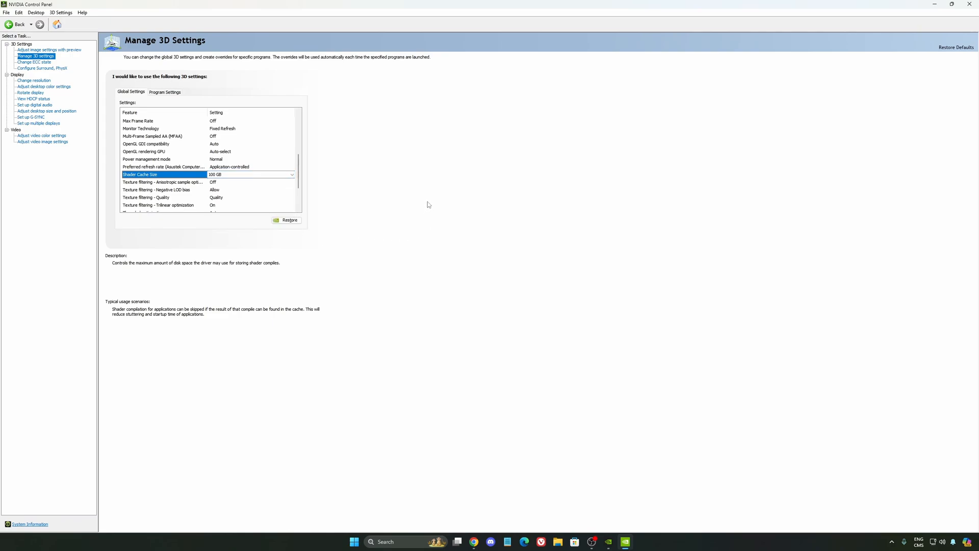
Step: Check the display is at 2560 × 1440 native with a 240Hz refresh rate
left_click(34, 80)
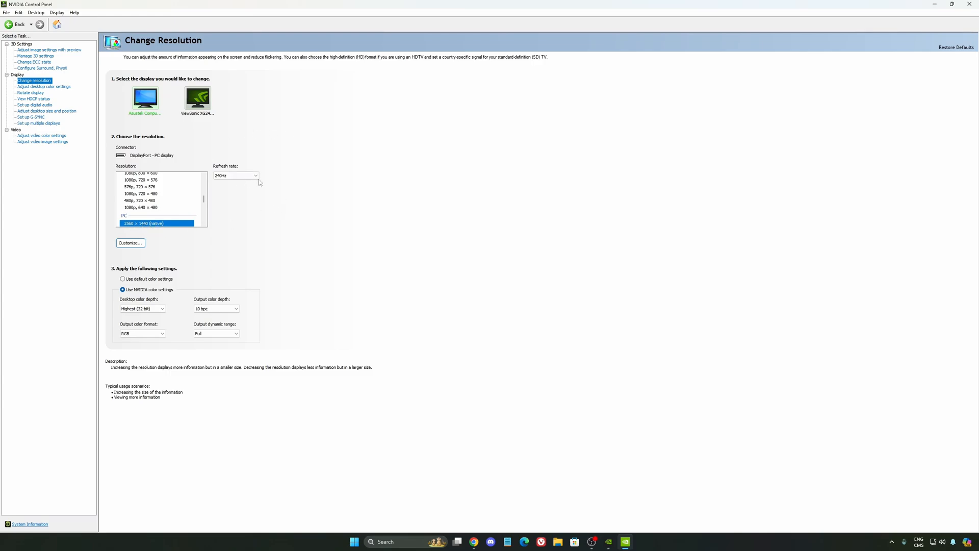
left_click(236, 175)
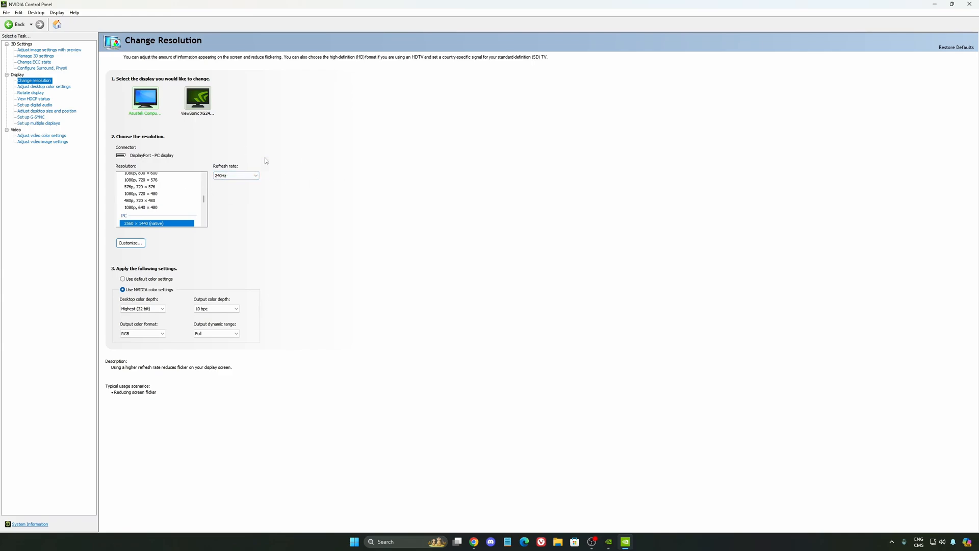
mouse_move(211, 203)
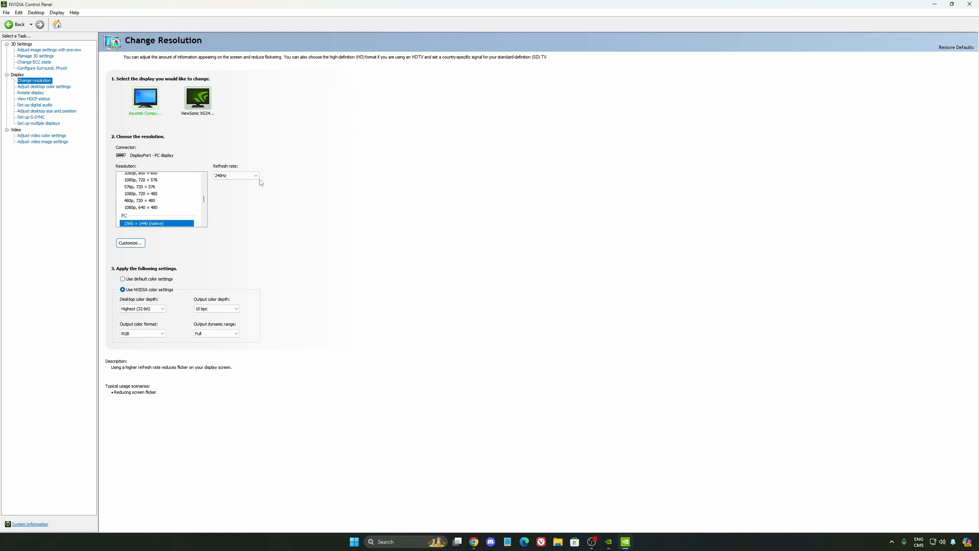
mouse_move(300, 183)
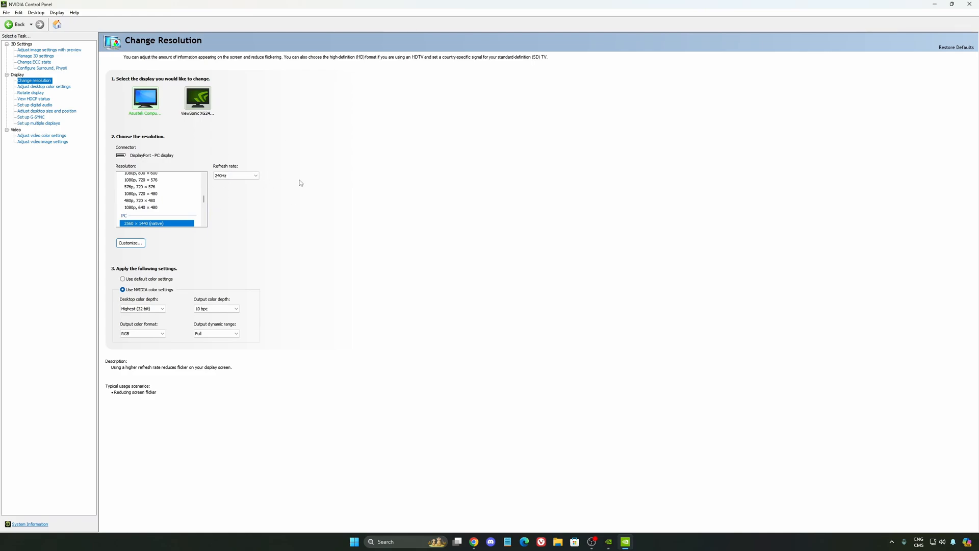
Step: Open Set up G-SYNC and confirm G-SYNC Compatible is unchecked
left_click(30, 118)
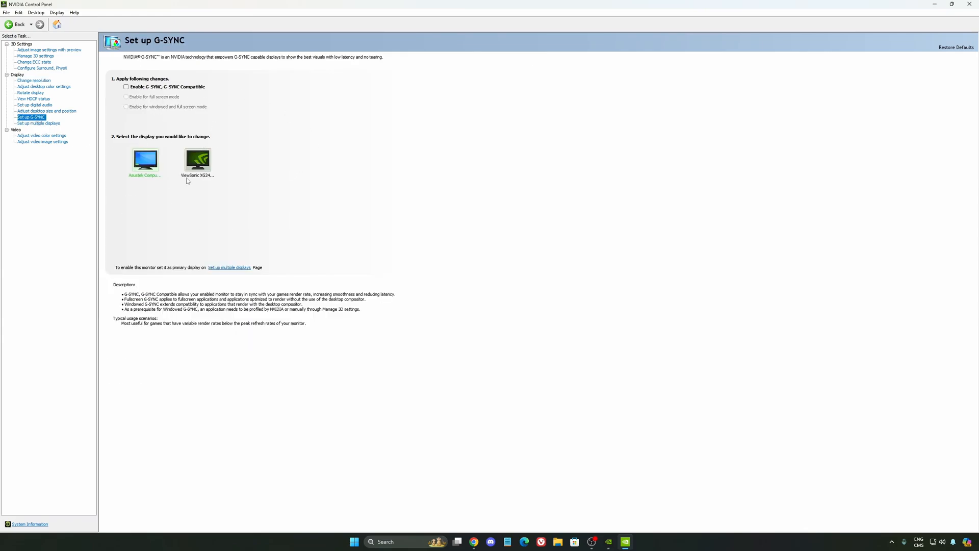
mouse_move(190, 164)
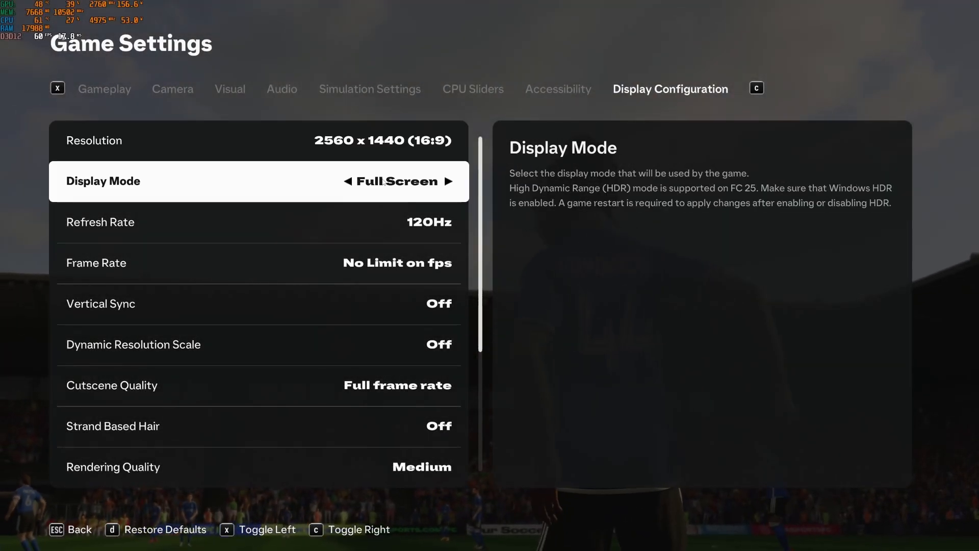
Step: Set the game display to Full Screen at 120Hz with no frame rate limit
key("up")
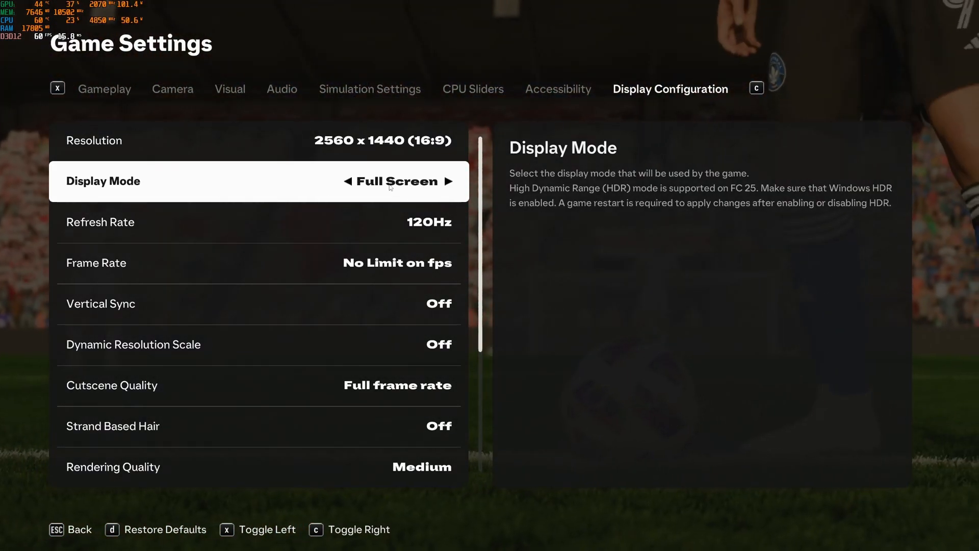
key("Down")
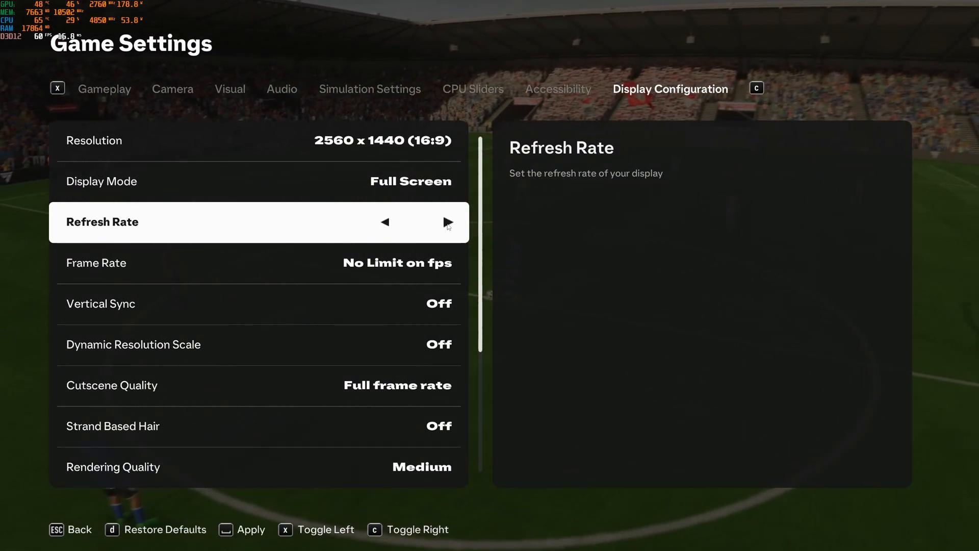
left_click(448, 222)
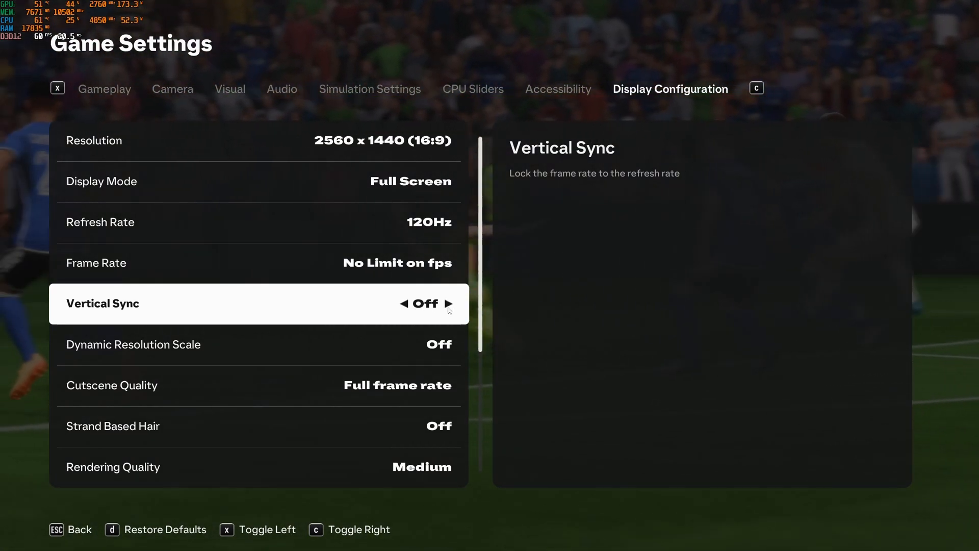
scroll("down", 3)
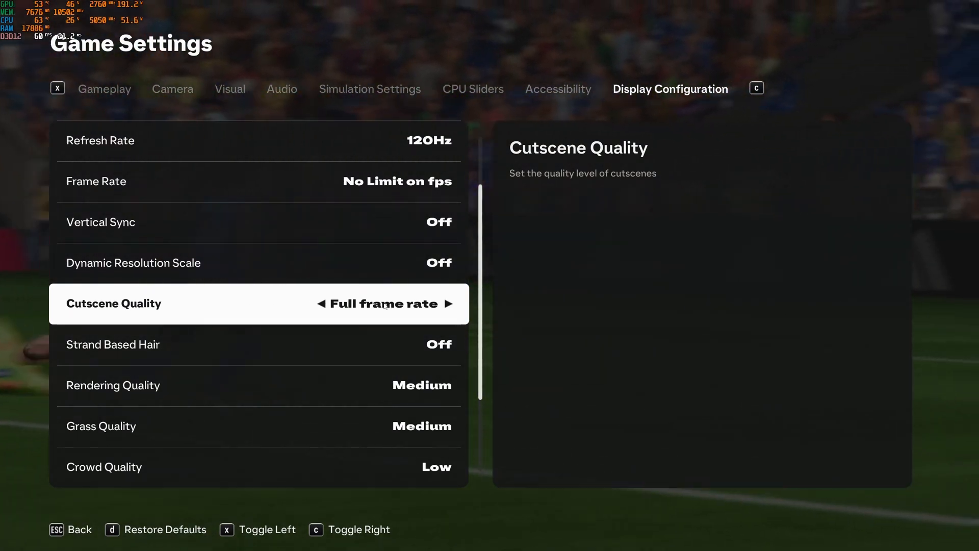
Step: Cycle Ambient Occlusion Quality through Auto, RAYTRACE and Medium, ending on Low
scroll("down", 3)
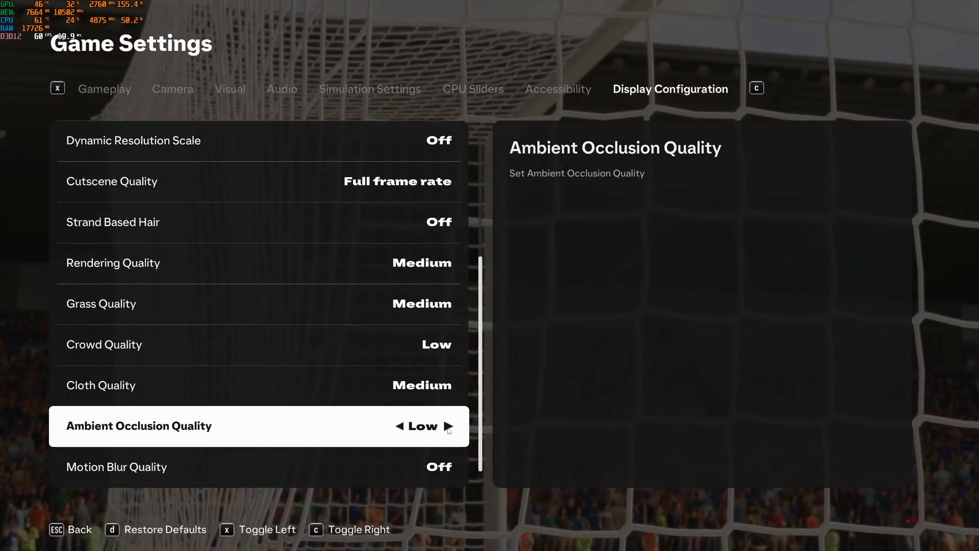
left_click(448, 426)
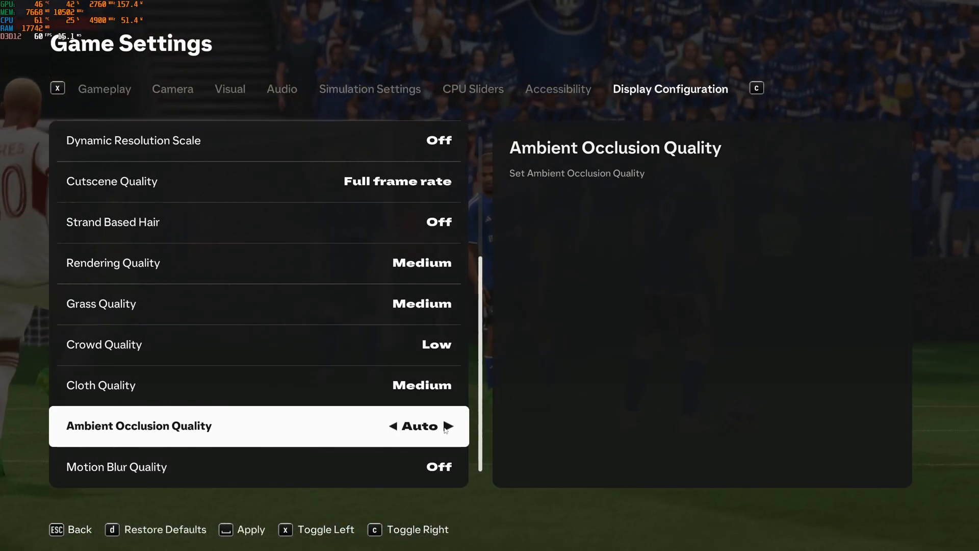
left_click(447, 426)
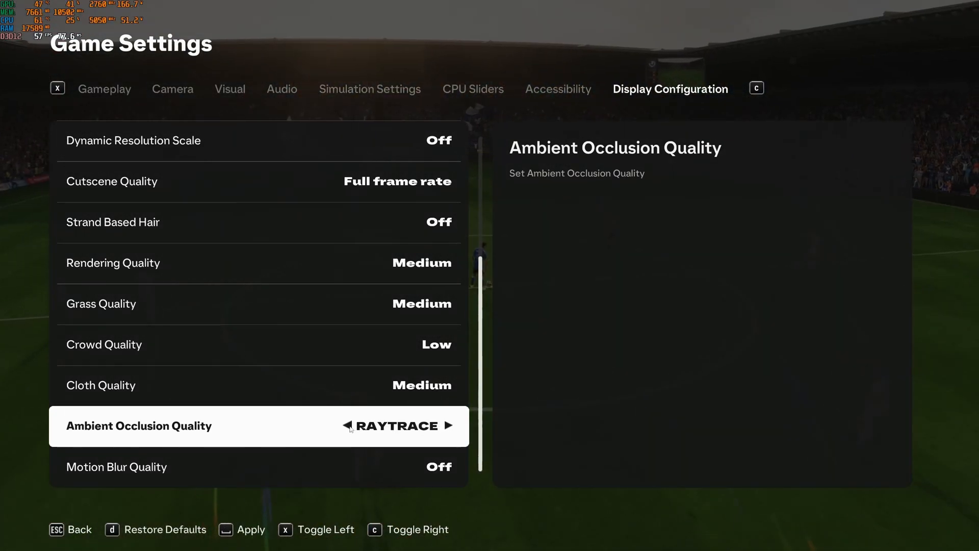
left_click(369, 426)
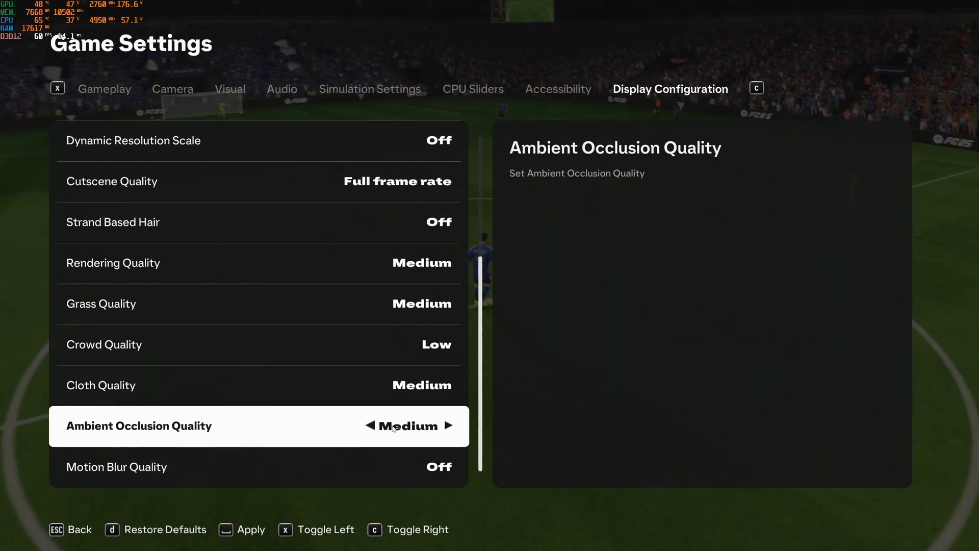
left_click(370, 425)
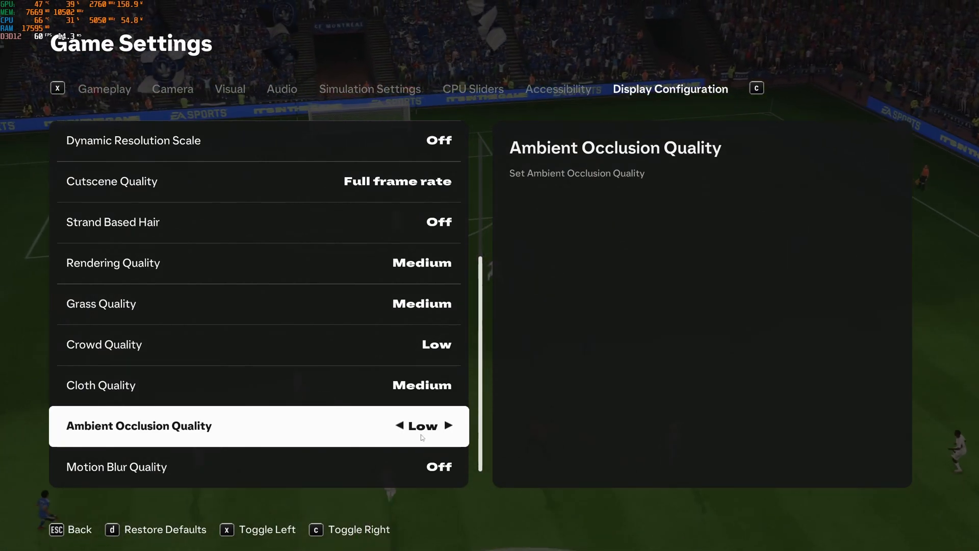